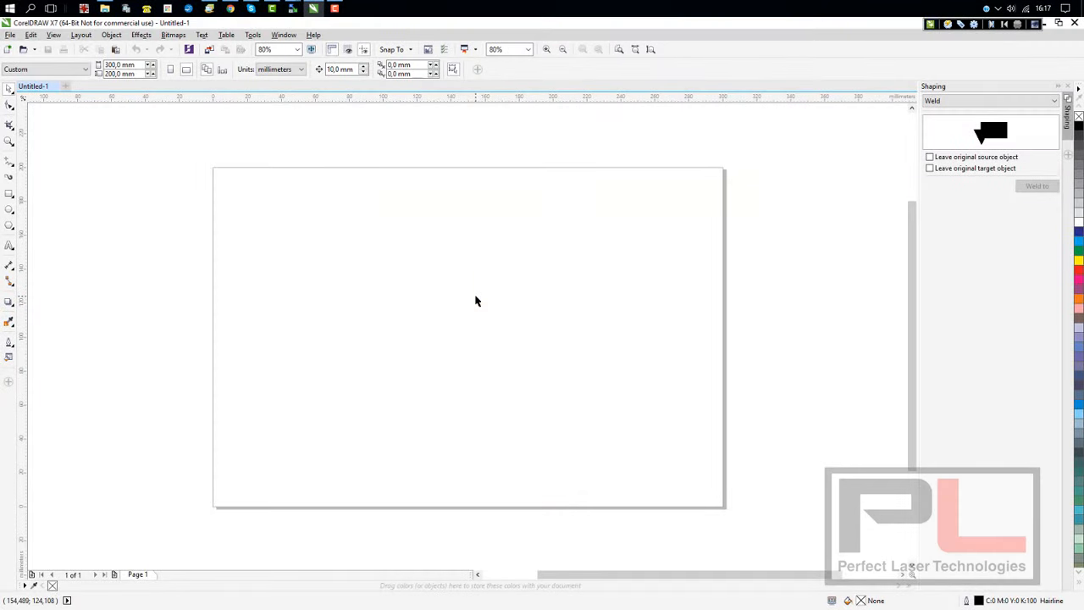
mouse_move(494, 295)
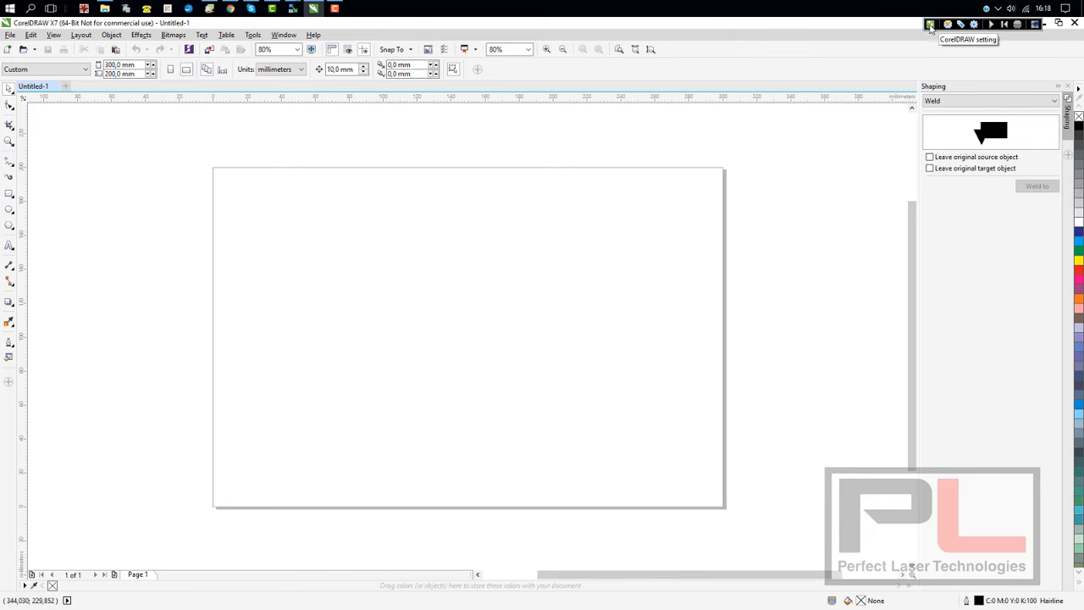
Bring up the CorelLaser Data setting dialog and keep JPG as the engraving data format
click(930, 24)
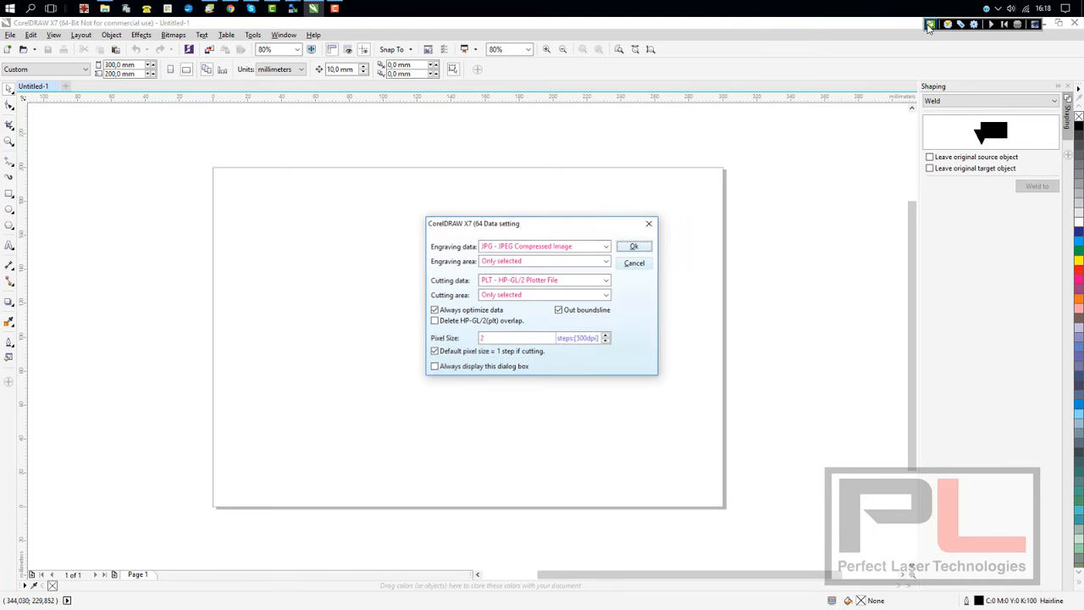
mouse_move(759, 206)
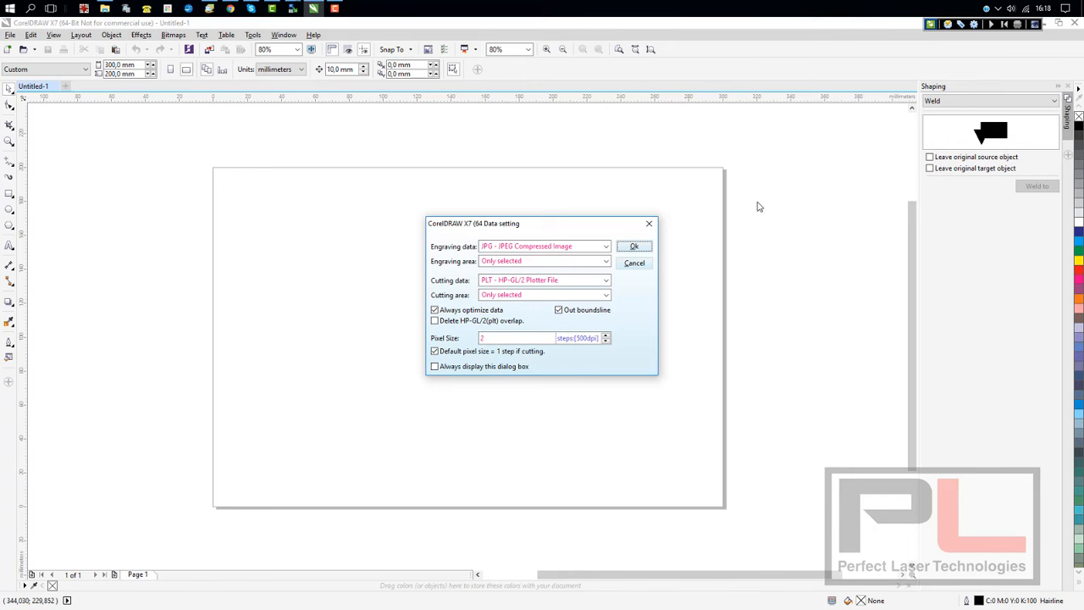
mouse_move(708, 207)
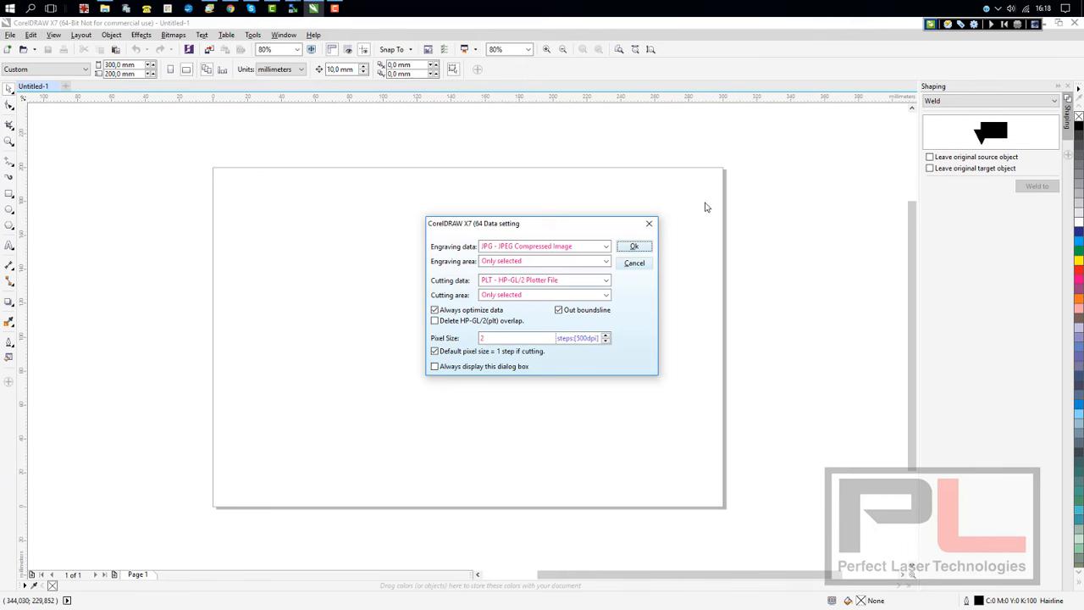
mouse_move(687, 220)
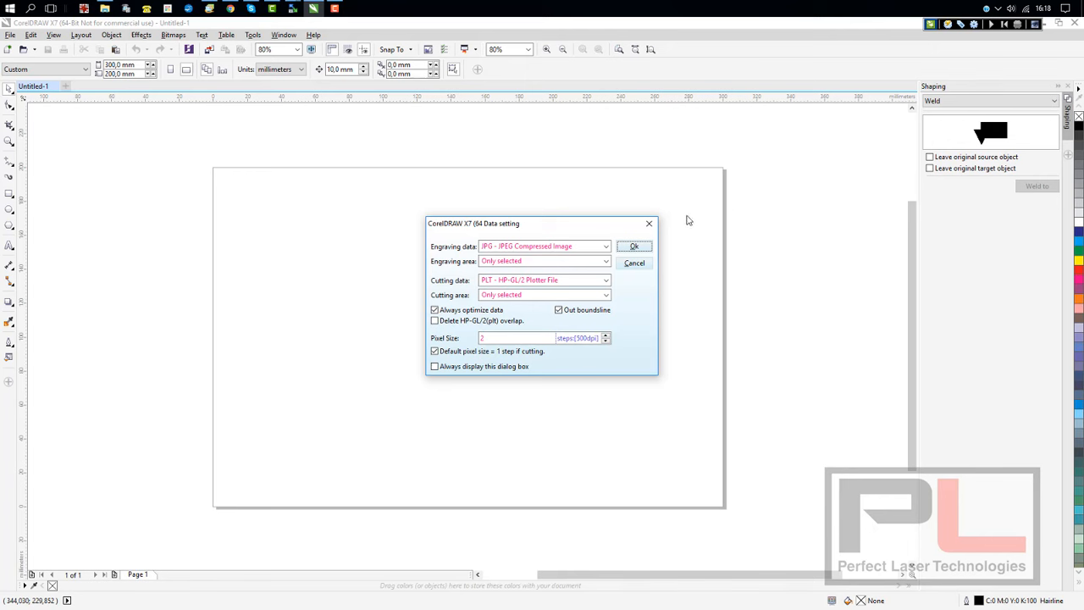
click(605, 245)
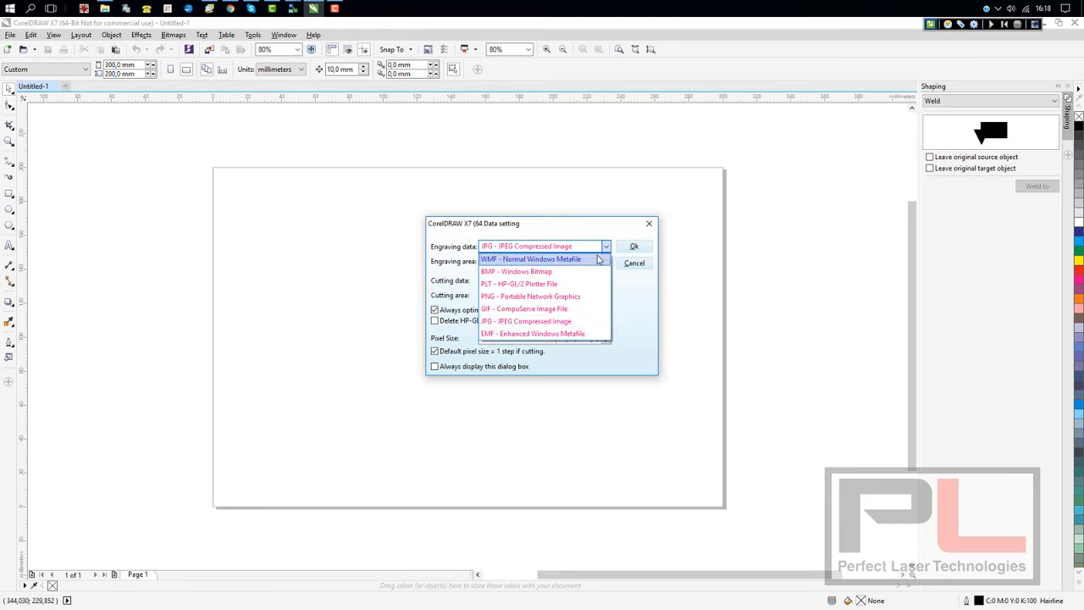
mouse_move(512, 264)
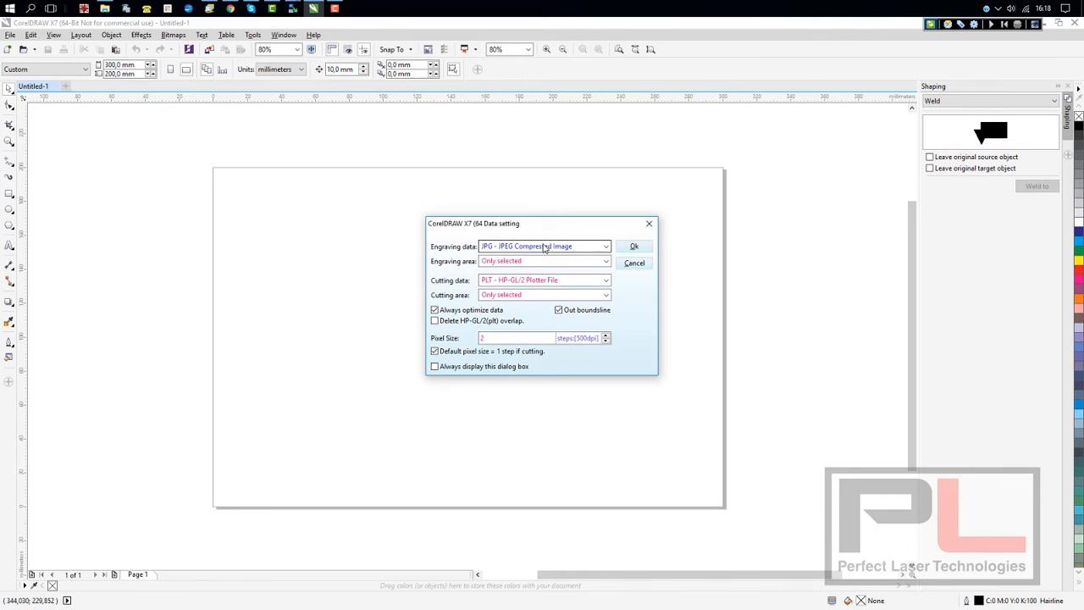
click(605, 261)
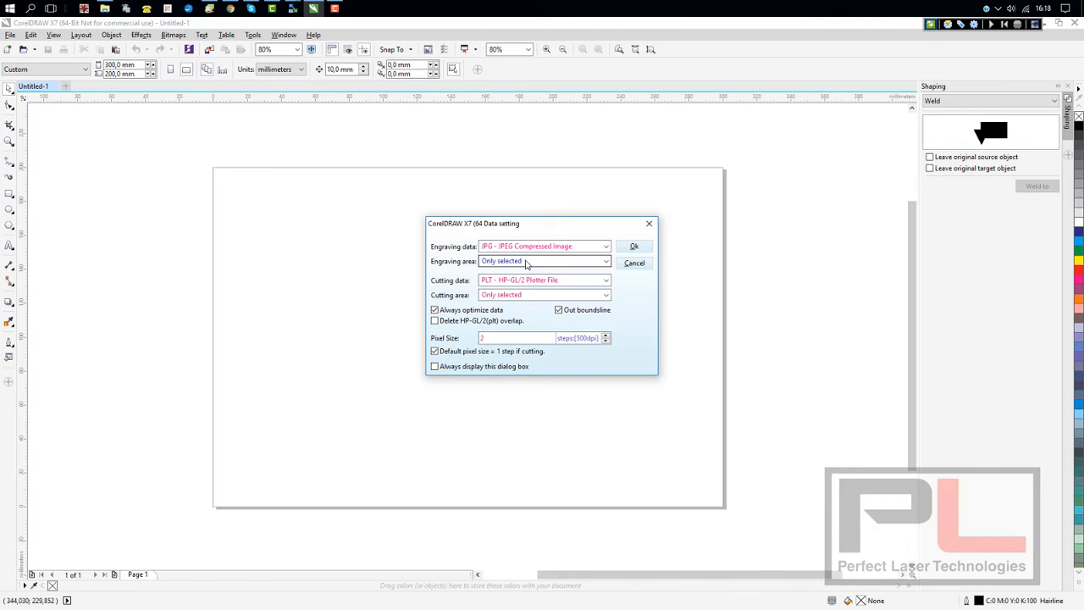
mouse_move(522, 263)
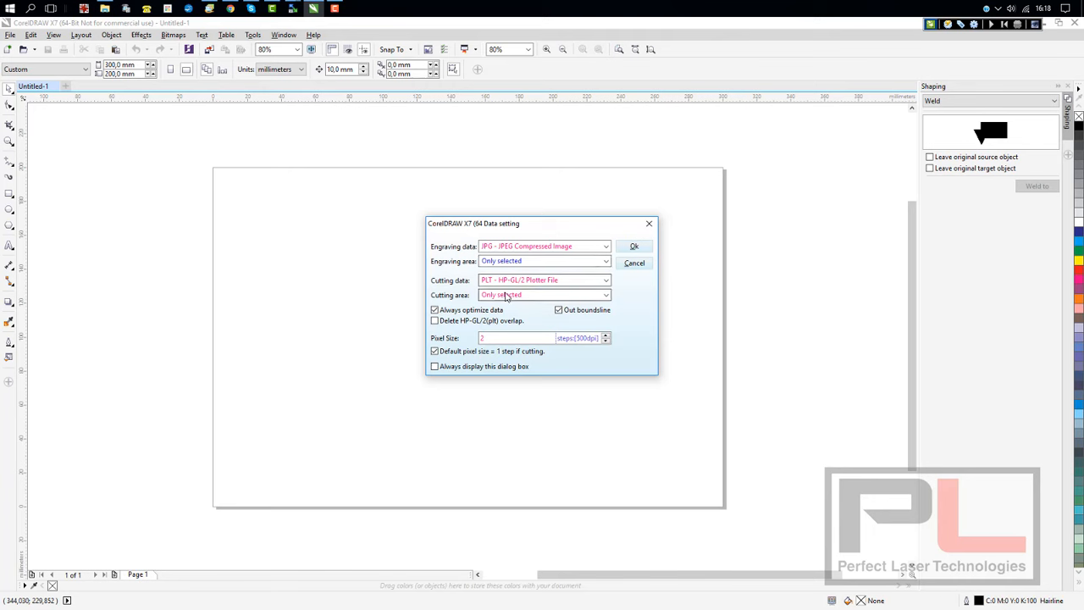
Cancel the Data setting dialog, discarding changes and returning to the blank page
click(606, 281)
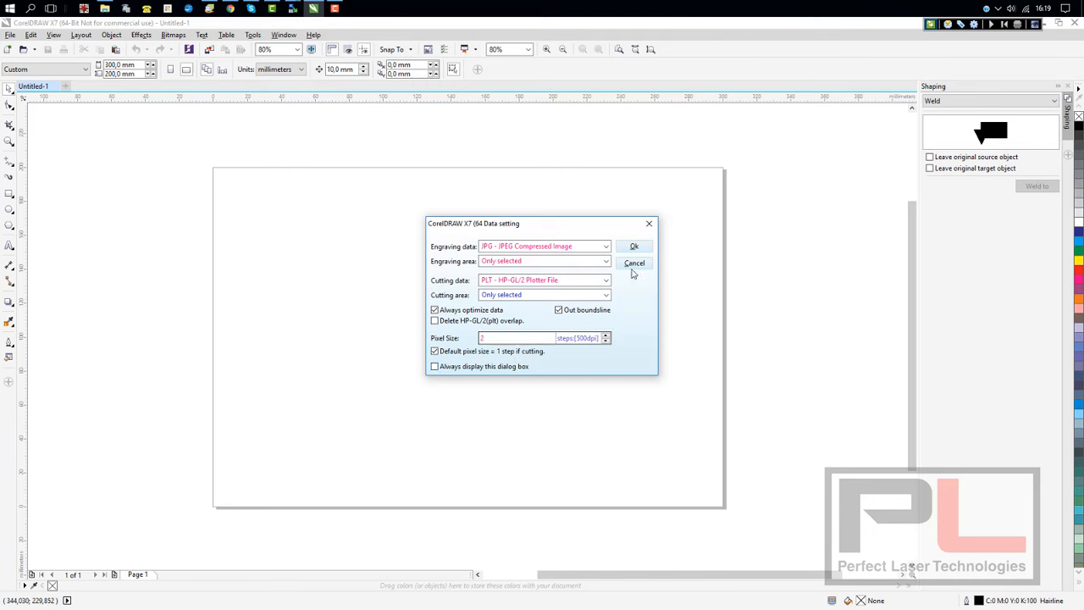
click(633, 263)
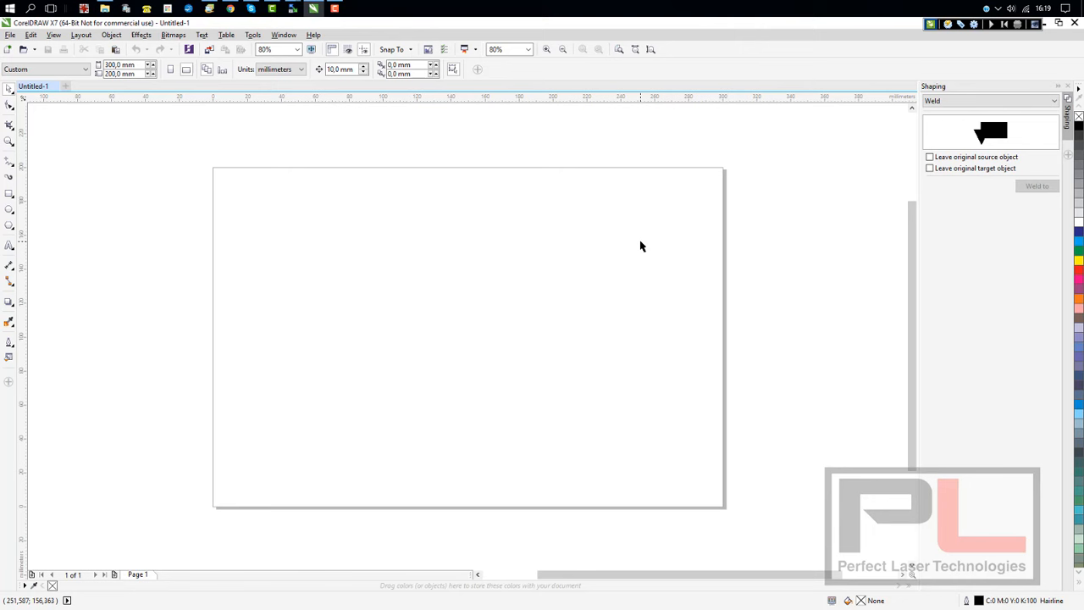
mouse_move(949, 27)
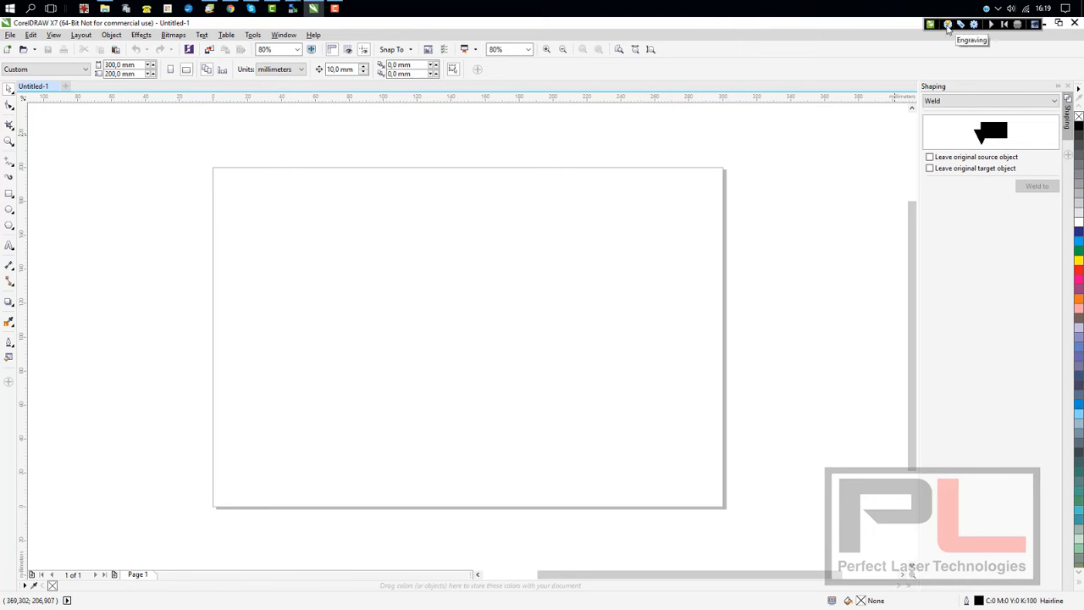
mouse_move(972, 27)
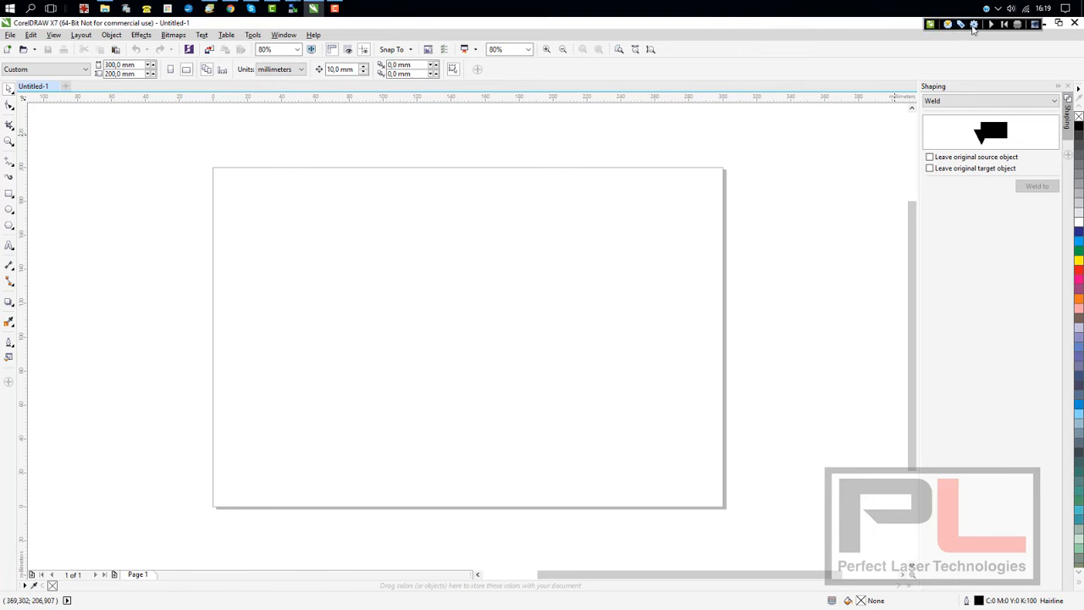
Show the Engraving machine properties and expand the Mainboard model list
click(974, 24)
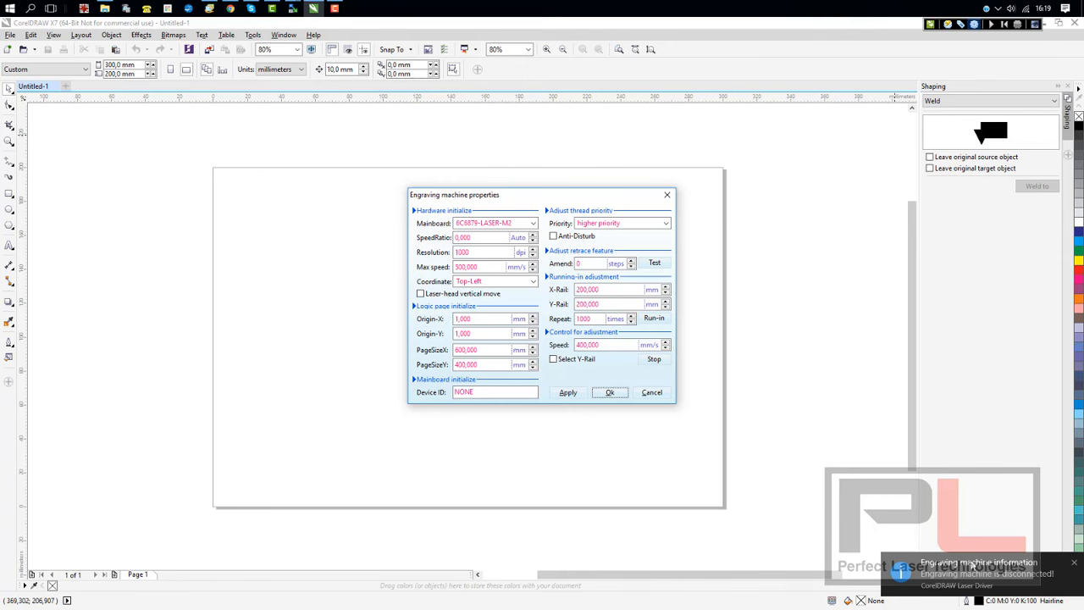
mouse_move(806, 413)
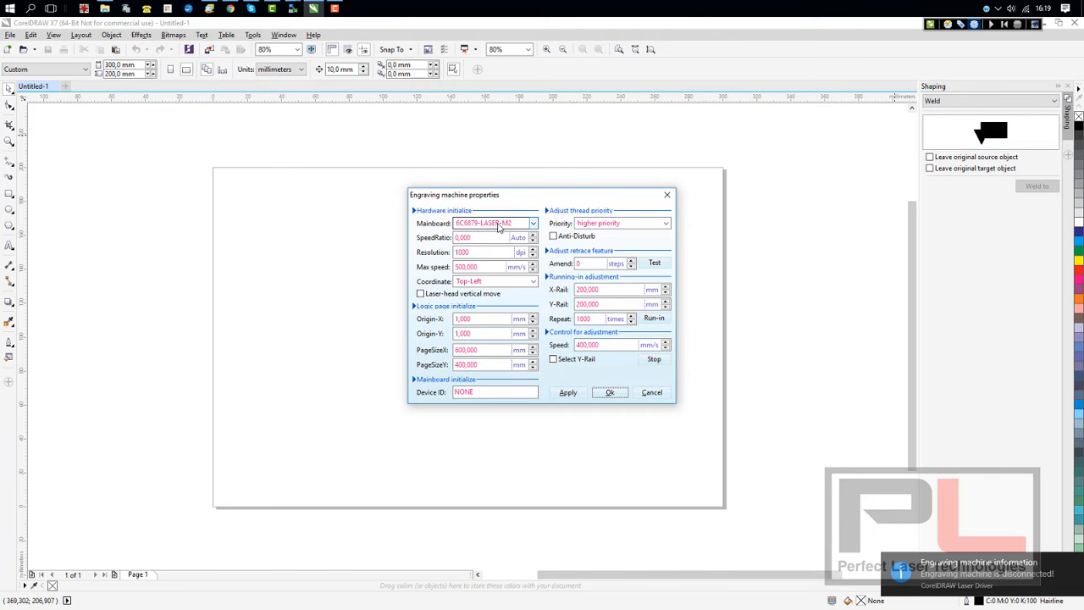
click(532, 224)
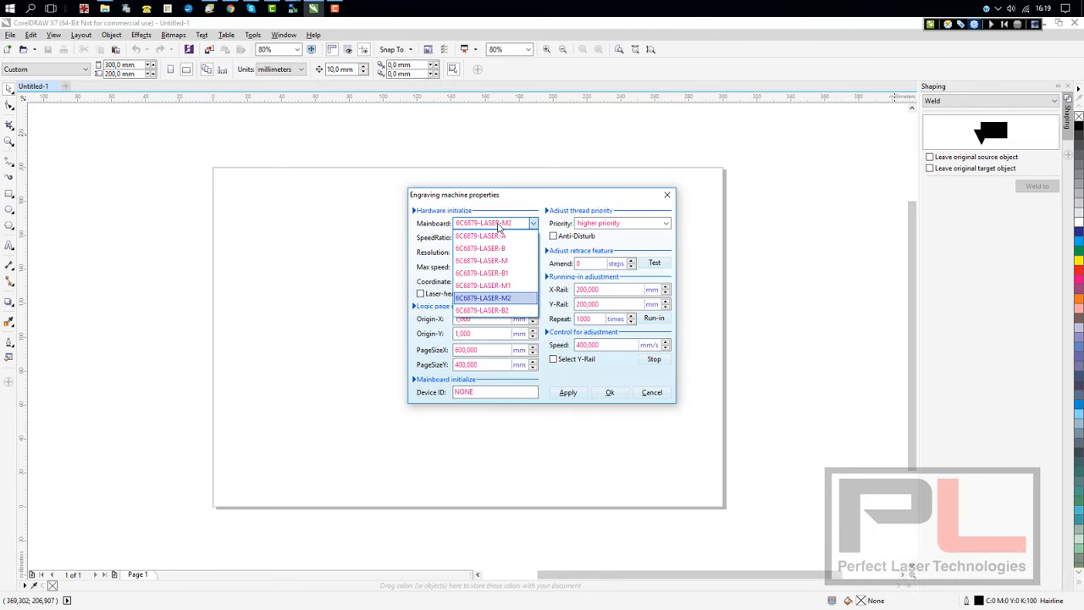
mouse_move(481, 236)
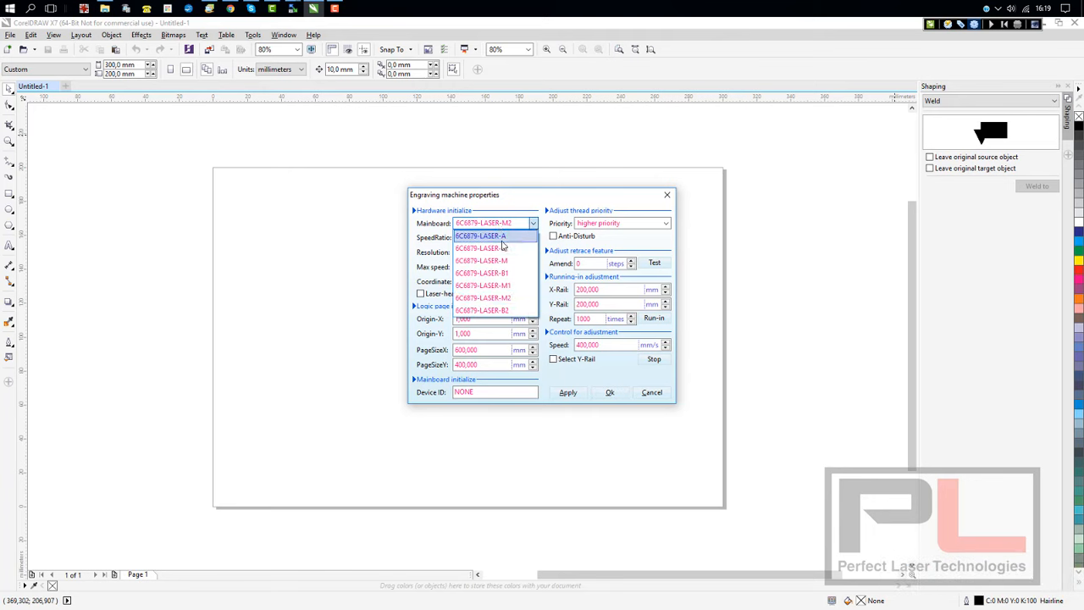
mouse_move(505, 245)
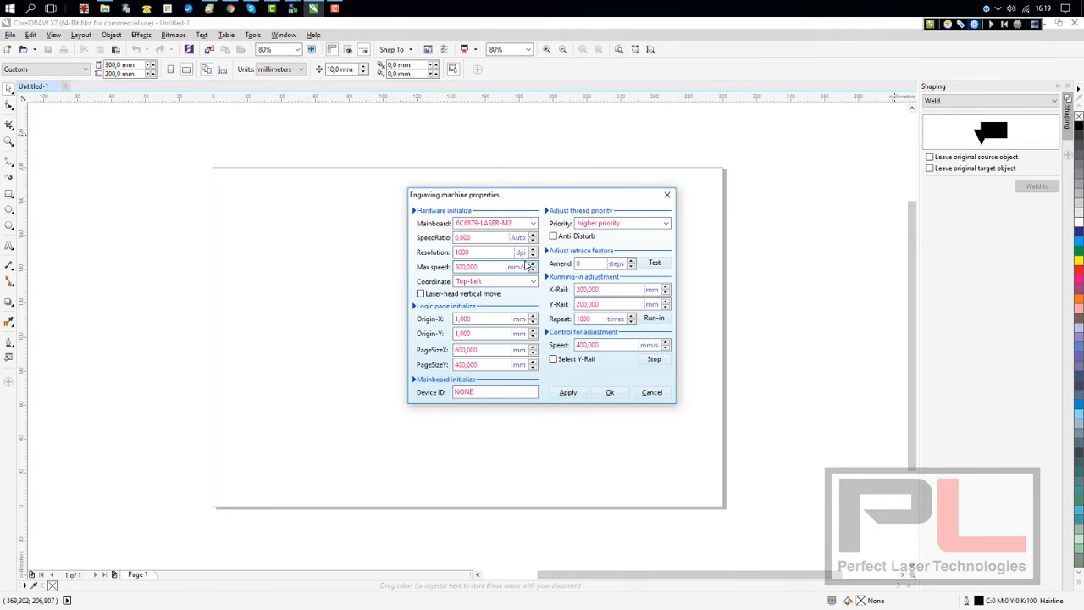
Lower max speed to 400 and set Origin-X and Origin-Y to 10 mm, keeping the M2 mainboard
click(532, 269)
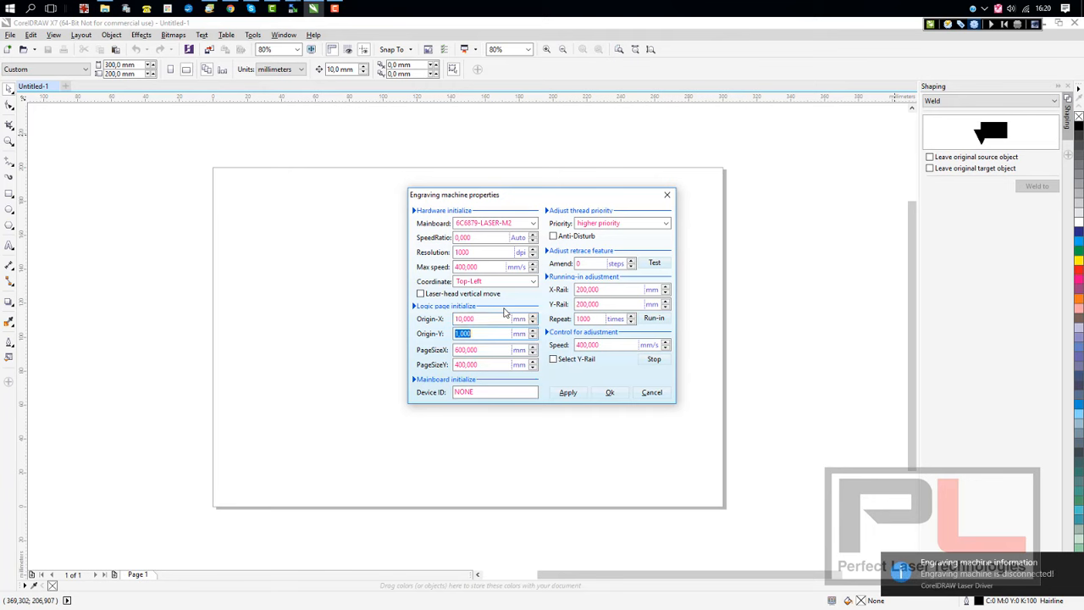
text(10)
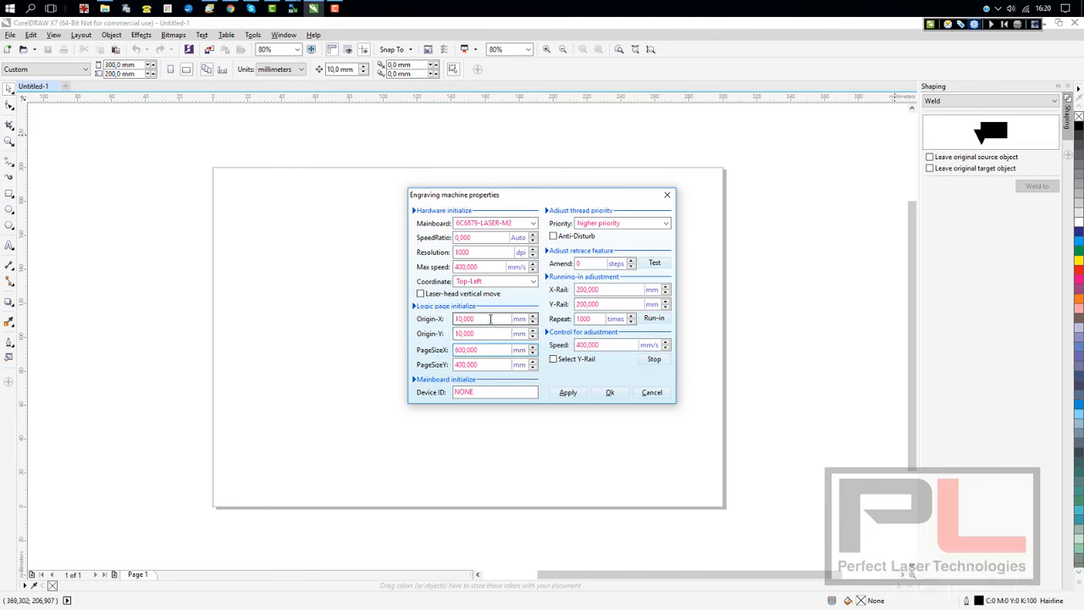
click(483, 348)
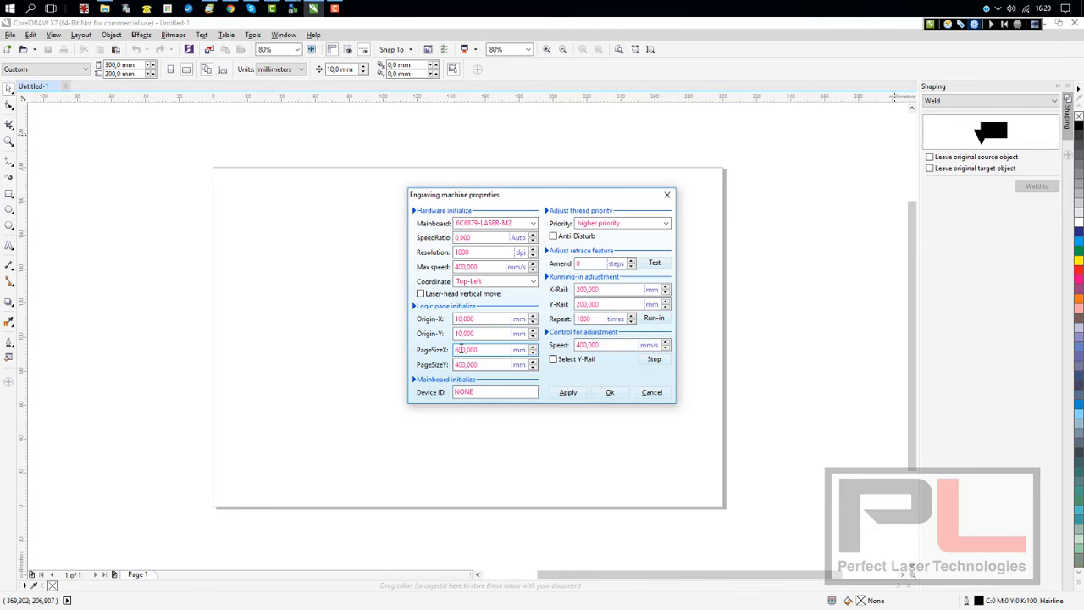
click(483, 362)
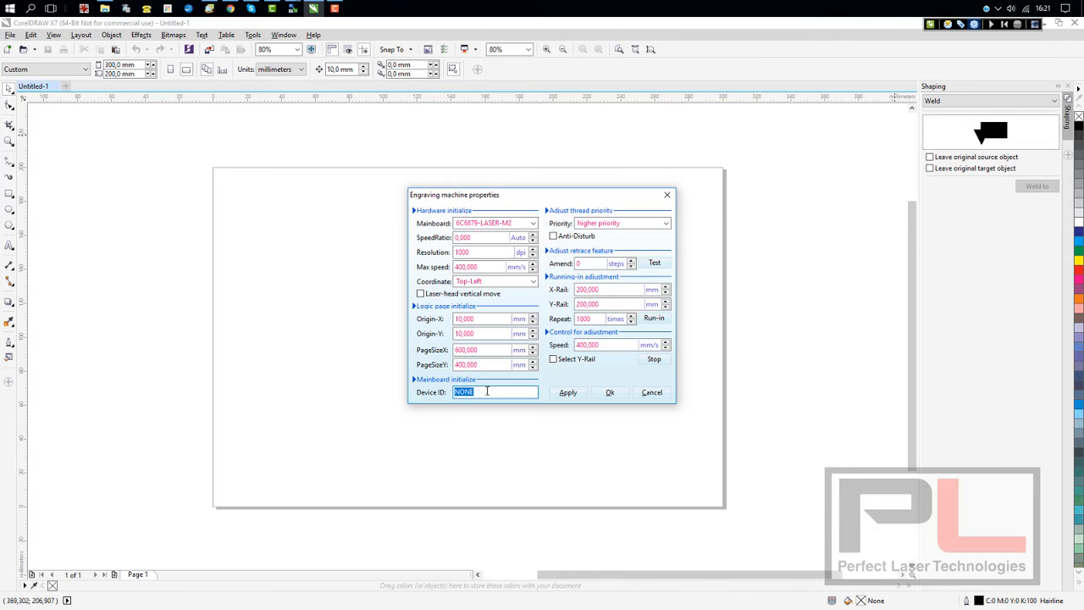
mouse_move(496, 393)
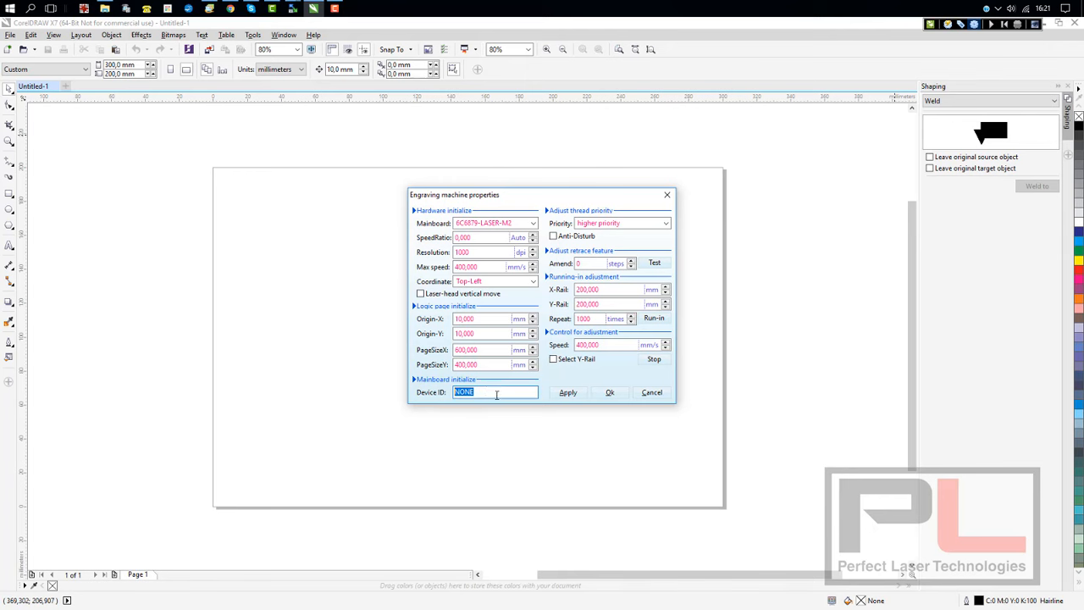
mouse_move(488, 391)
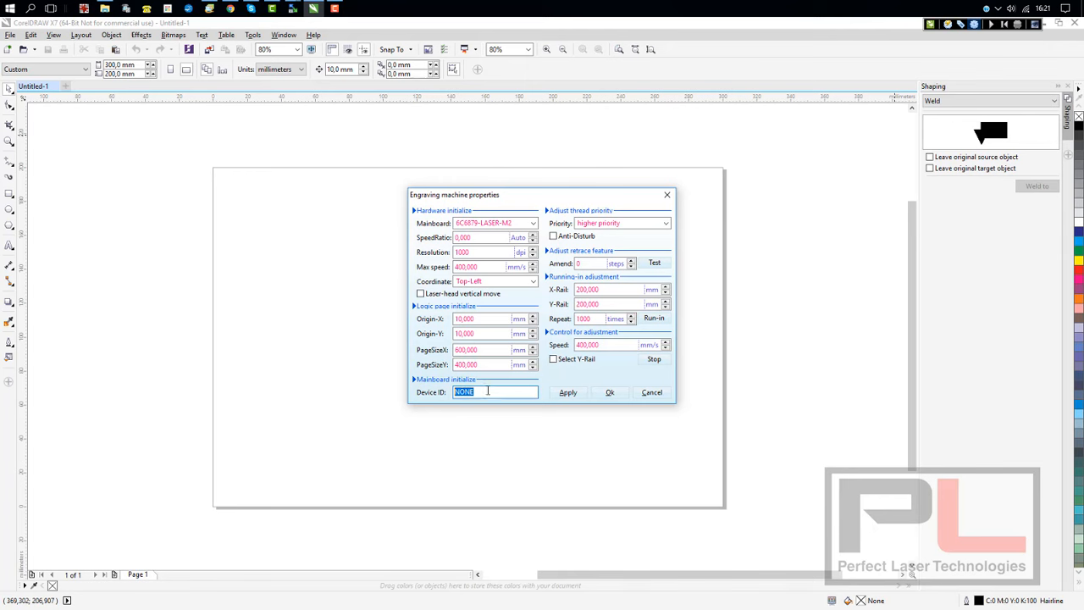
Keep higher thread priority, toggle Anti-Disturb, and confirm the machine properties with OK
click(666, 224)
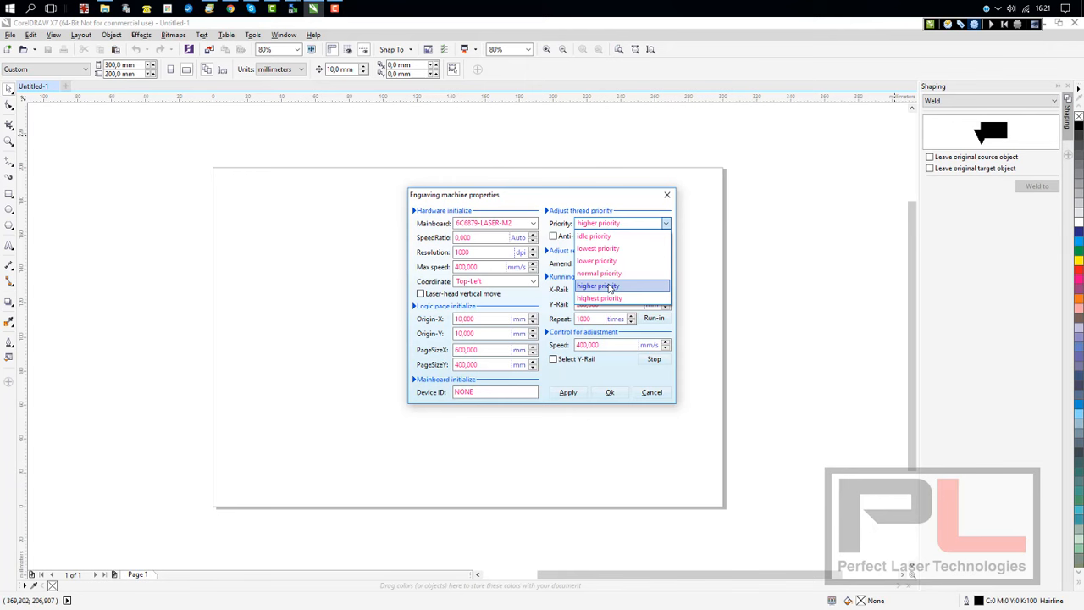
click(596, 285)
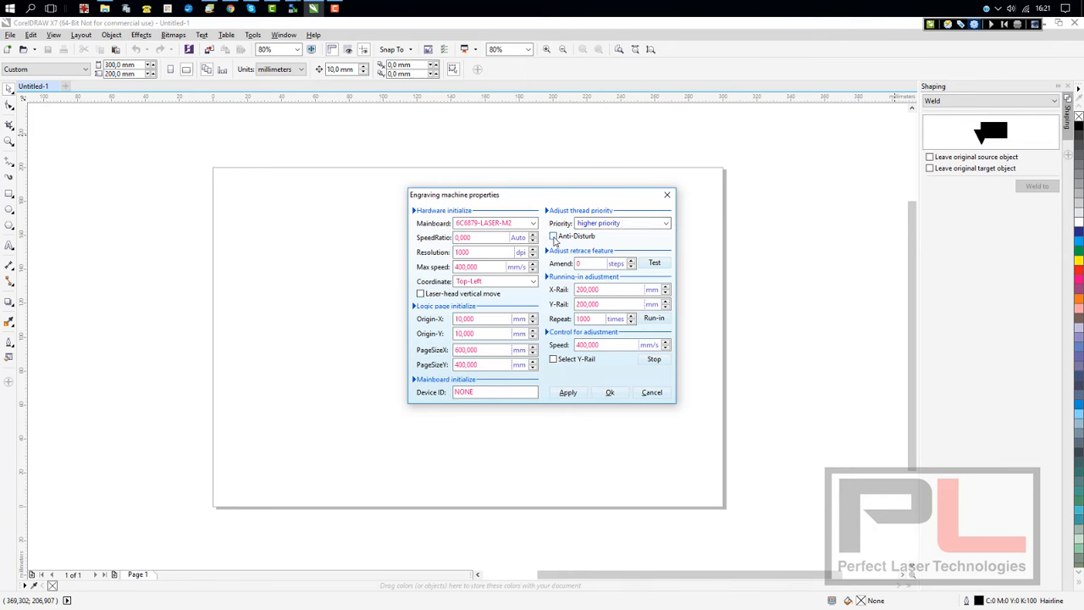
click(552, 236)
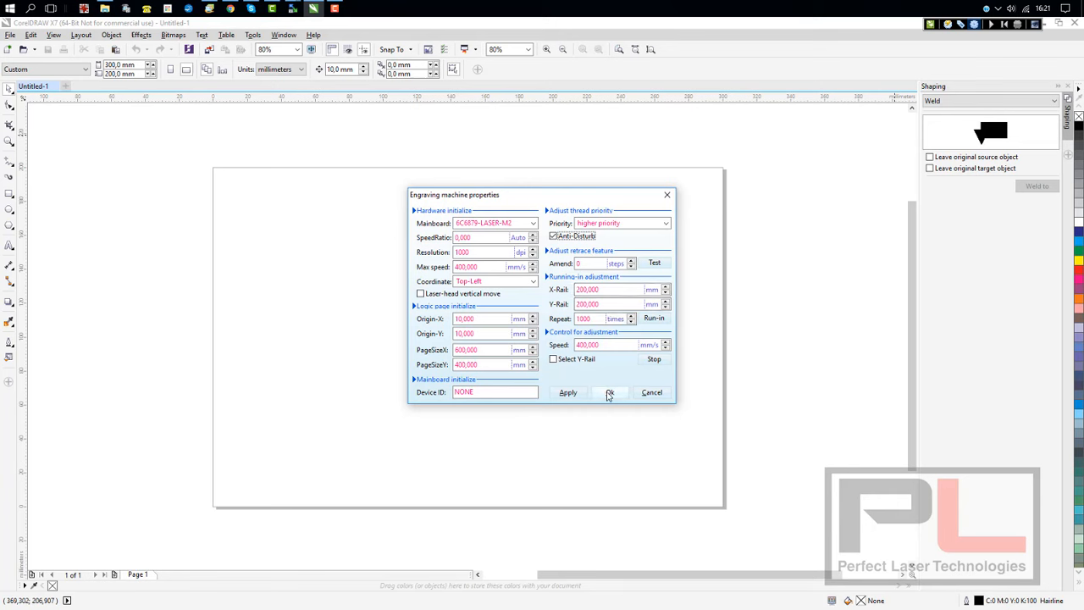
click(610, 393)
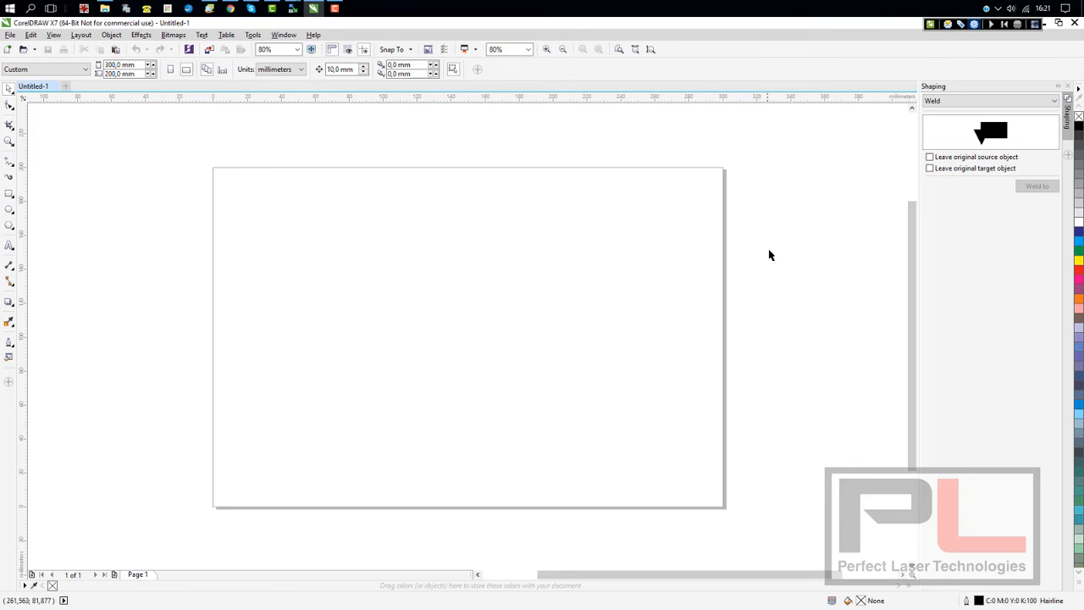